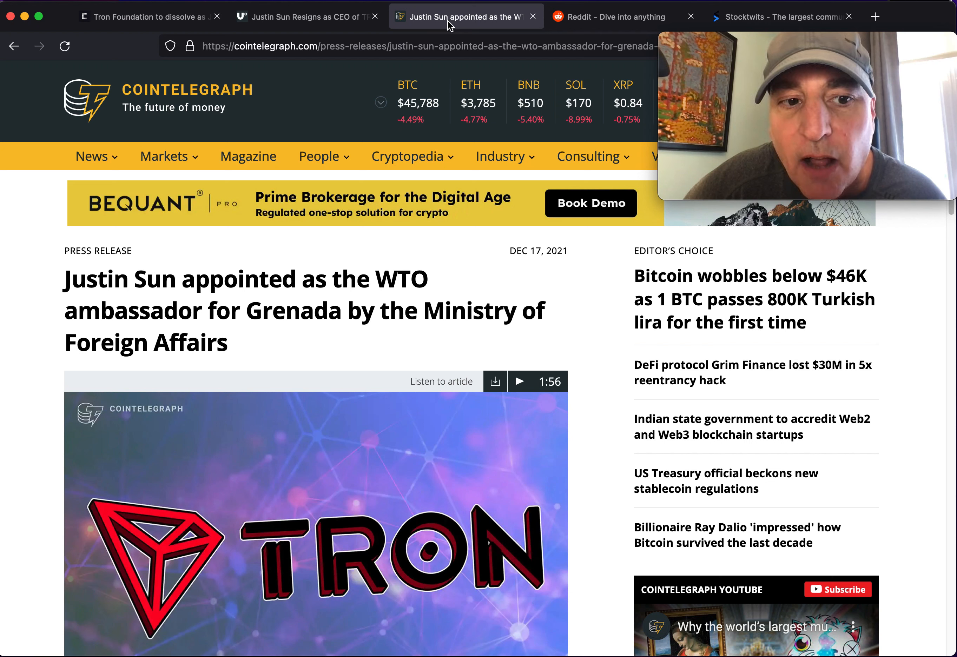
pyautogui.moveTo(253, 306)
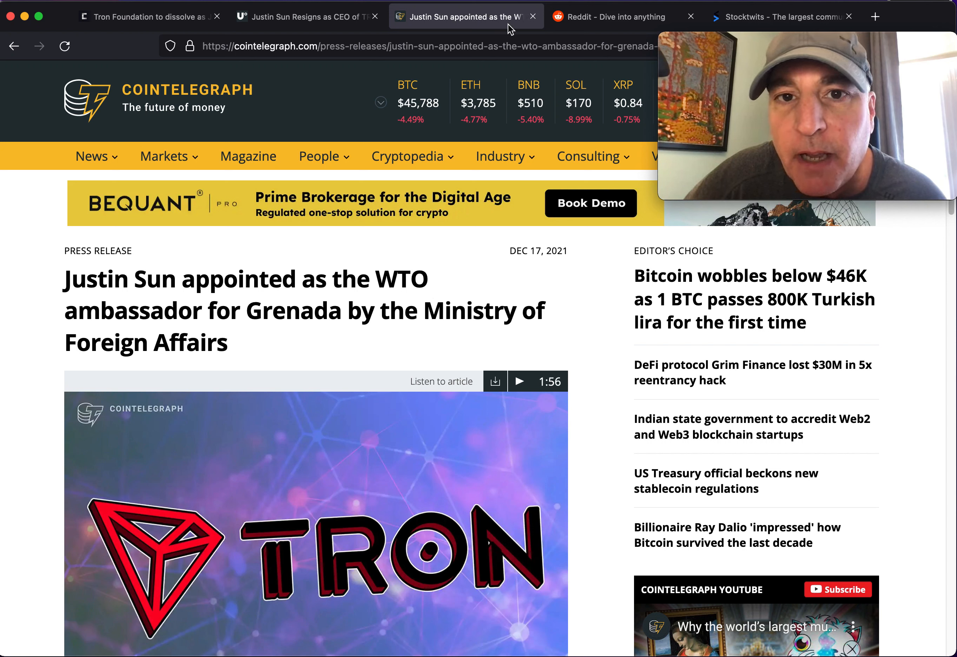
pyautogui.moveTo(443, 27)
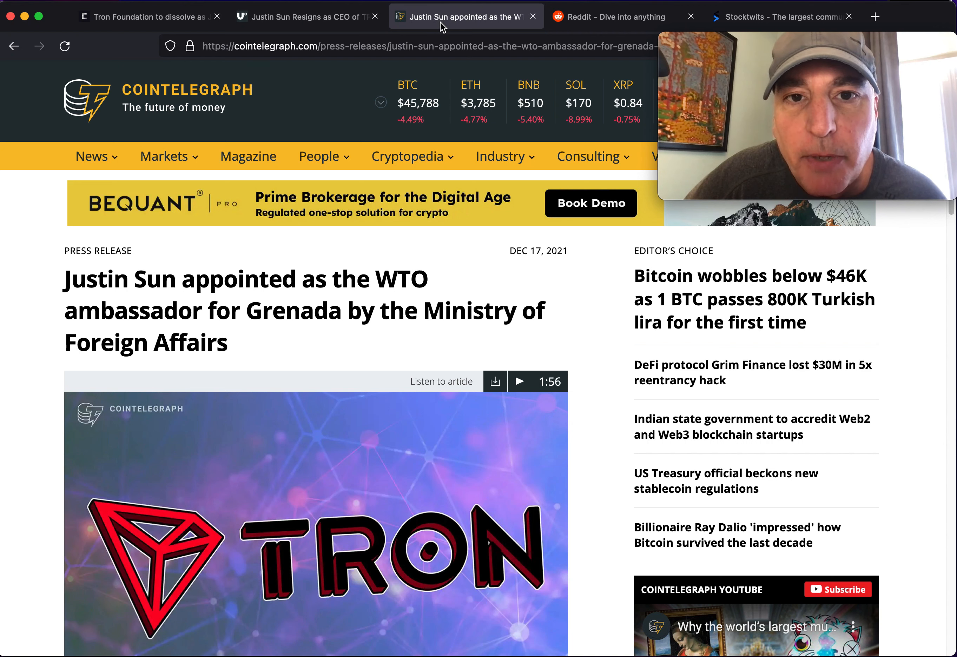
pyautogui.moveTo(90, 227)
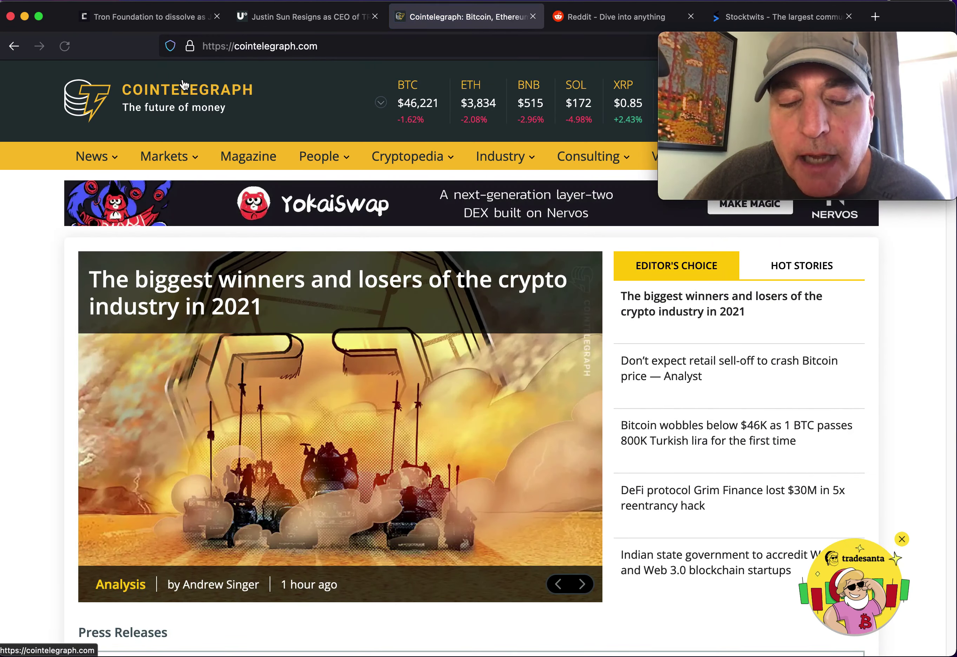
pyautogui.moveTo(261, 418)
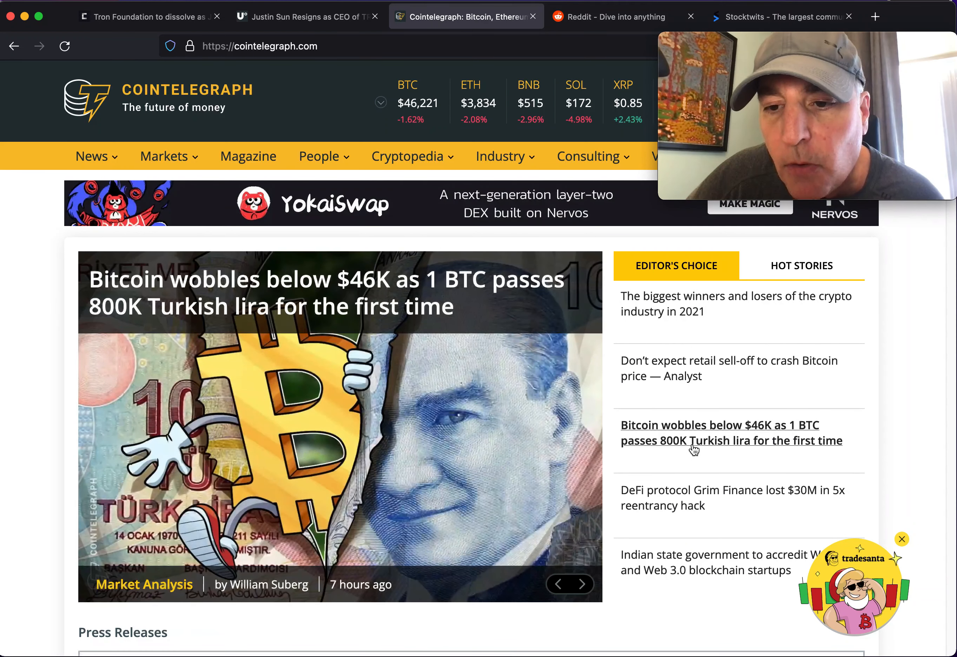
pyautogui.moveTo(777, 440)
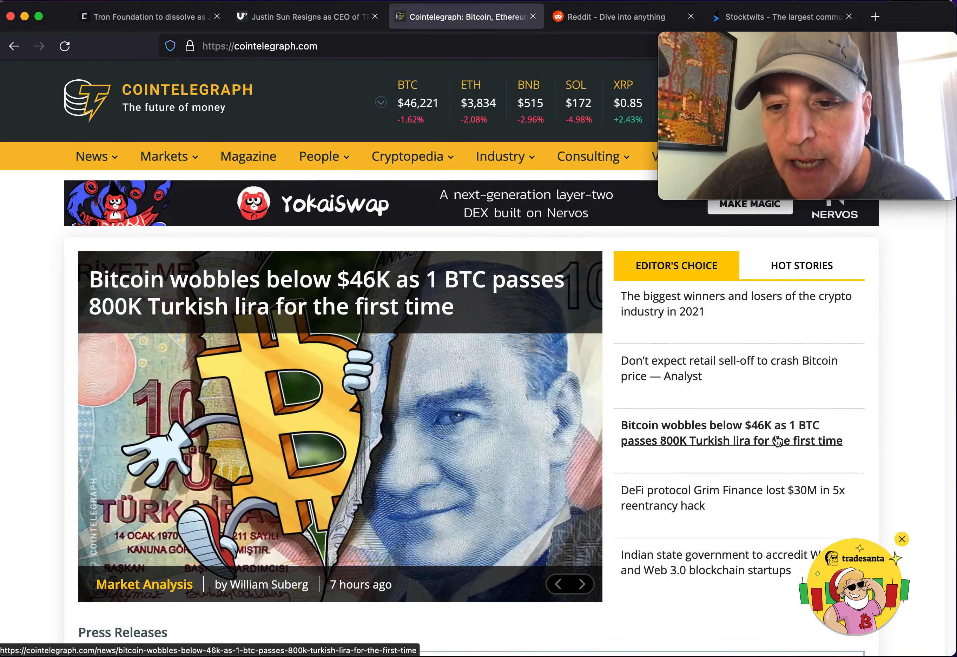
pyautogui.moveTo(694, 450)
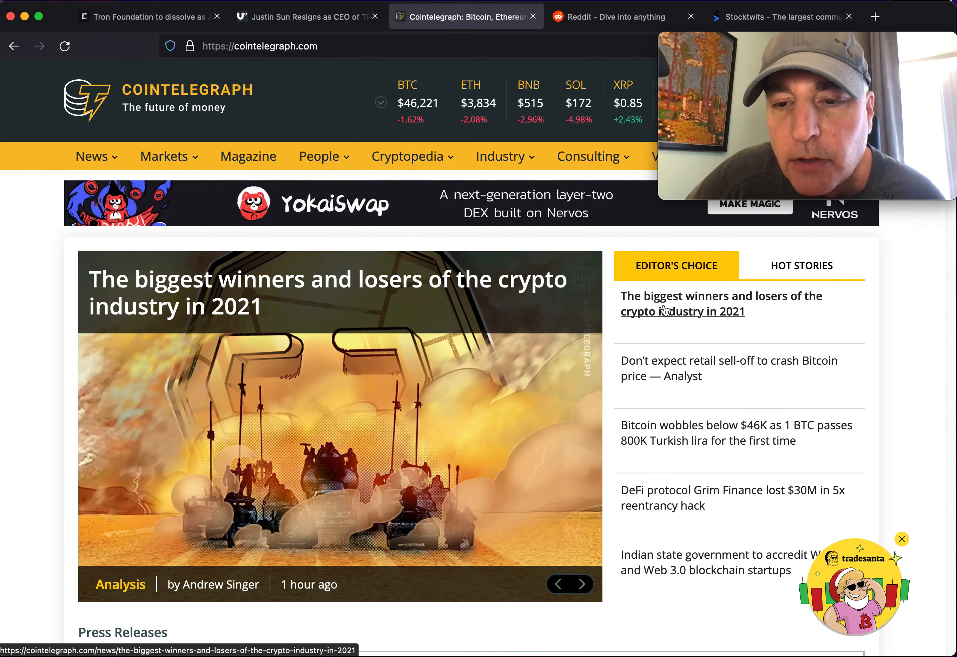
# Scroll down the Cointelegraph home page past featured stories to the article cards
pyautogui.scroll(-3)
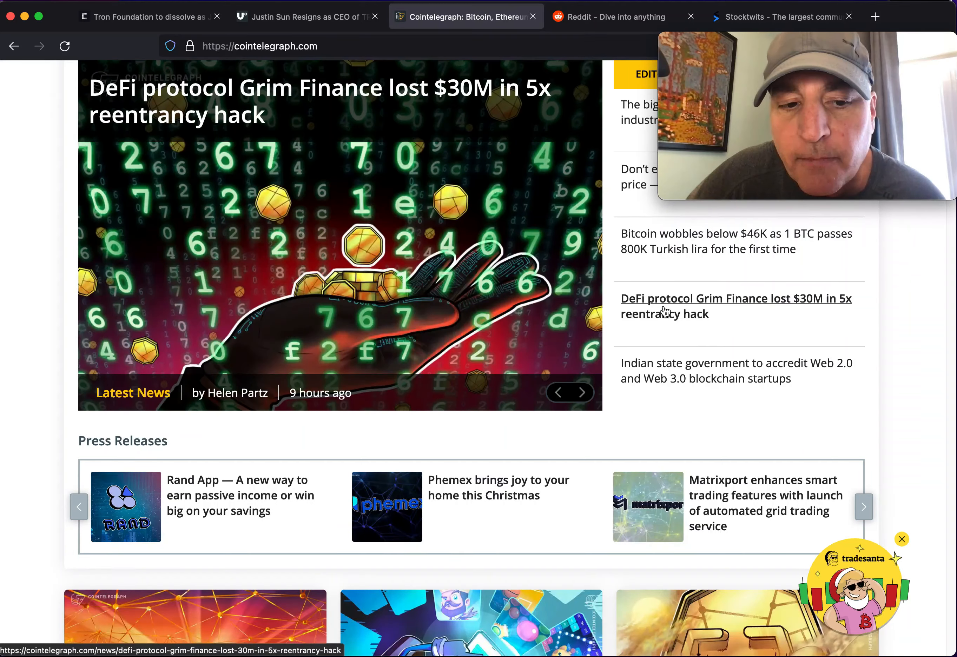
pyautogui.scroll(-3)
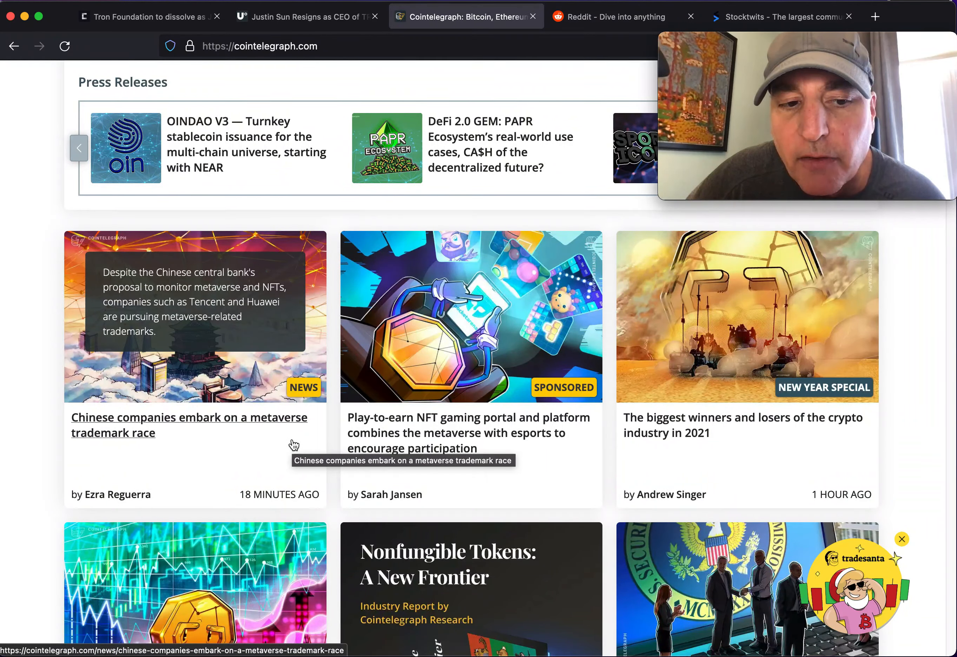
pyautogui.moveTo(410, 448)
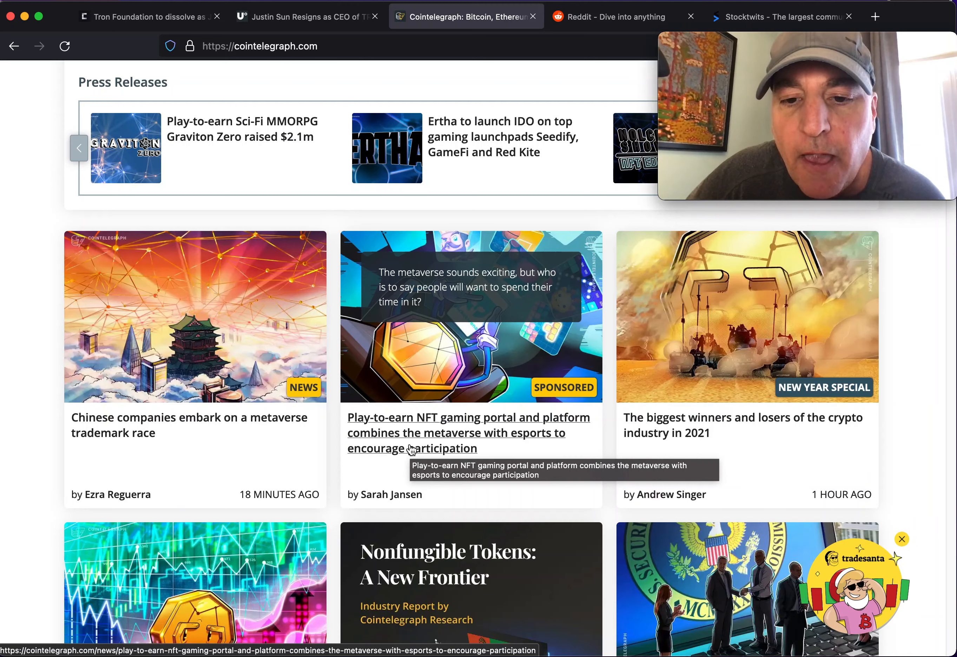
pyautogui.moveTo(403, 465)
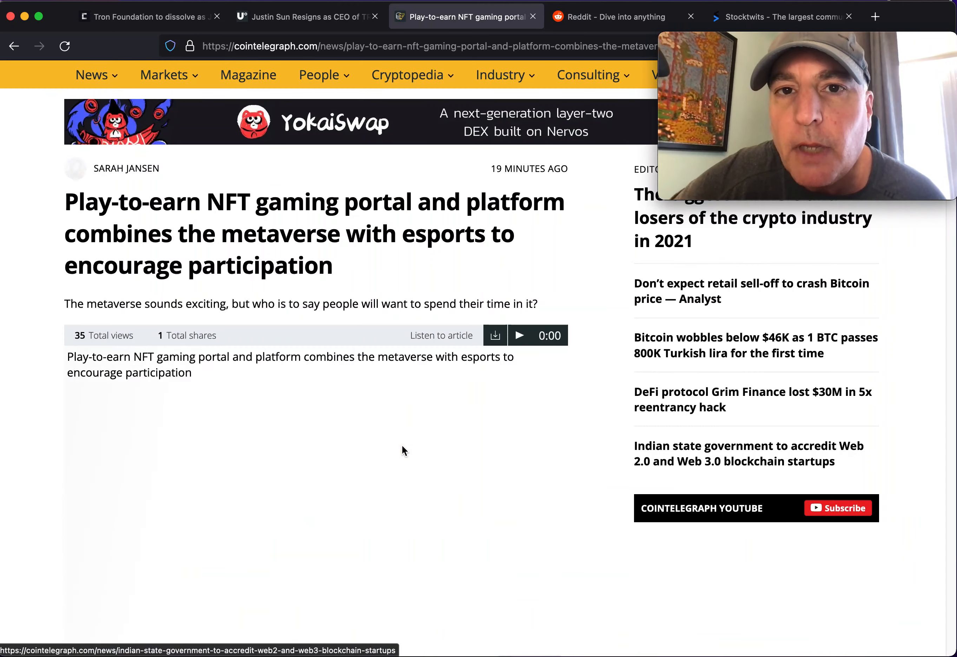
pyautogui.scroll(3)
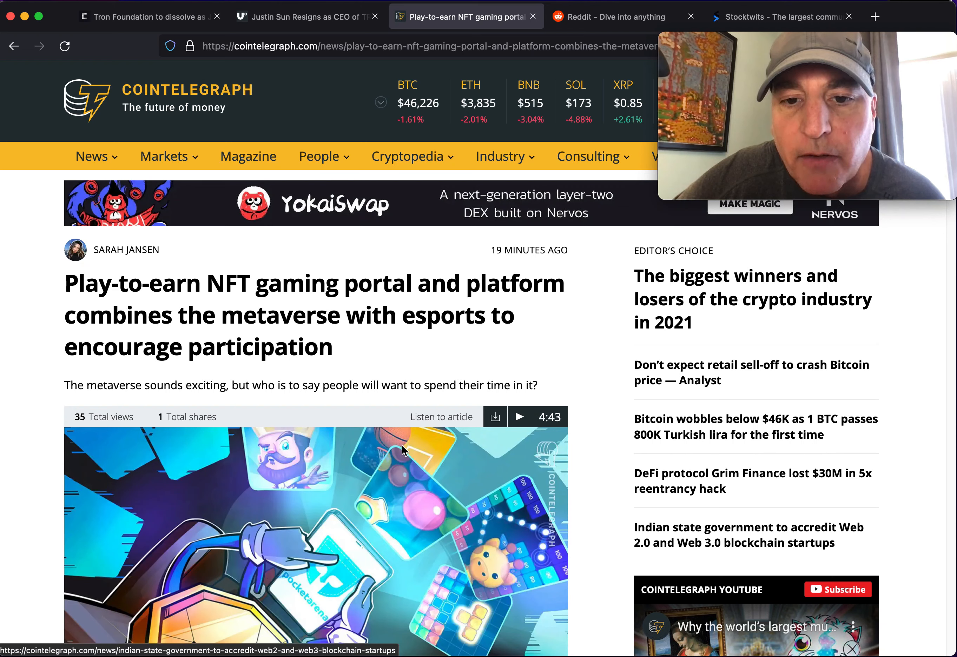
pyautogui.moveTo(367, 354)
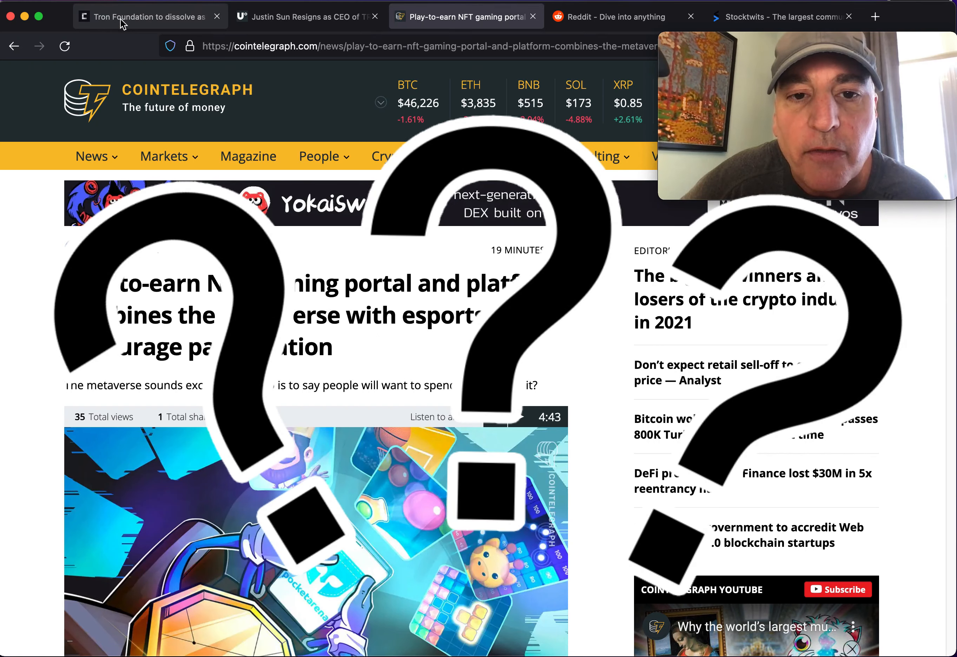
pyautogui.click(150, 16)
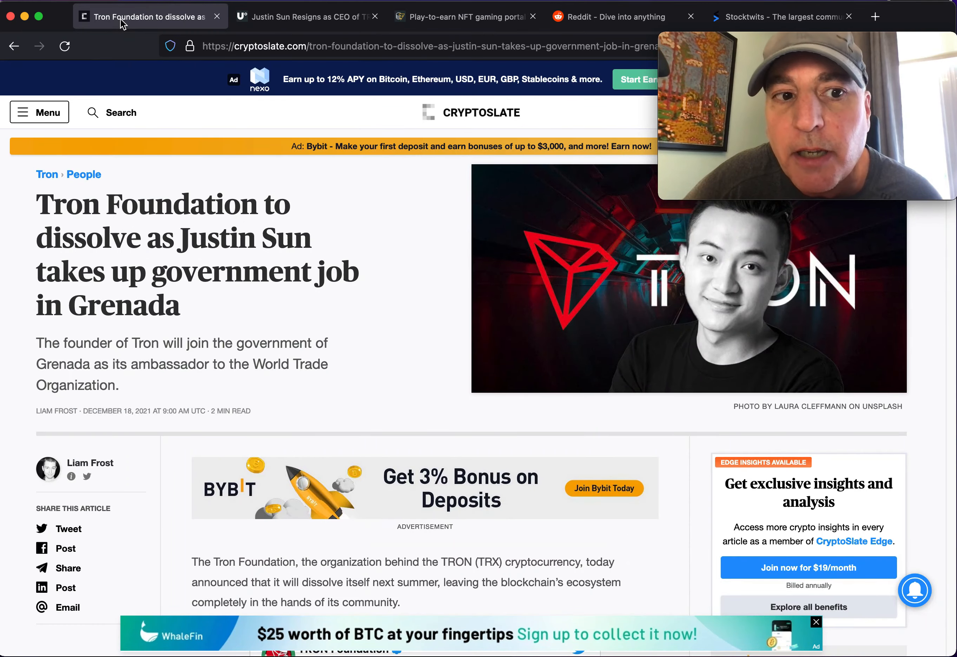
pyautogui.scroll(-3)
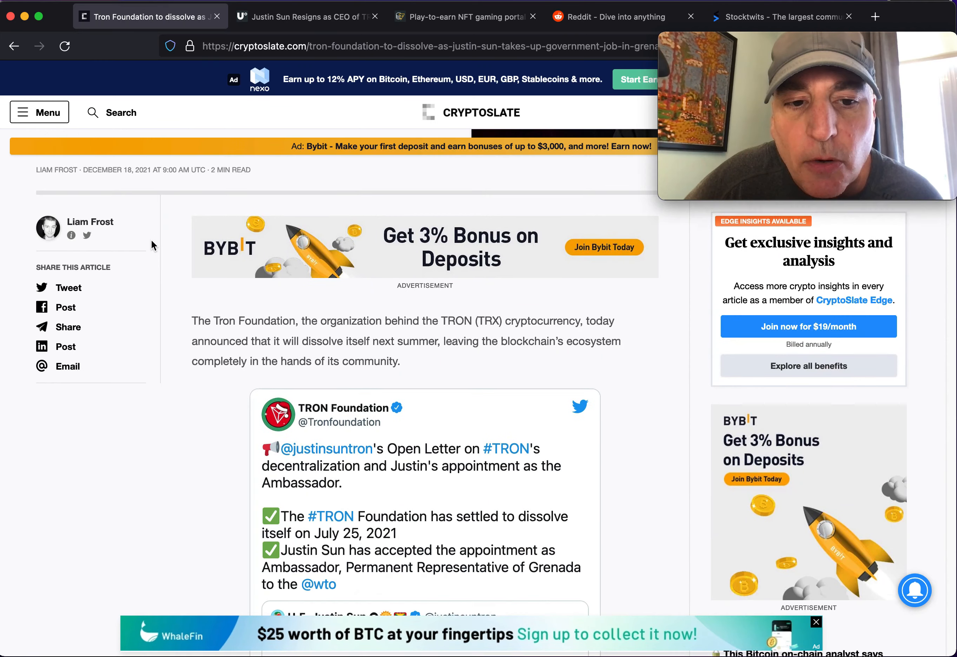
pyautogui.scroll(-3)
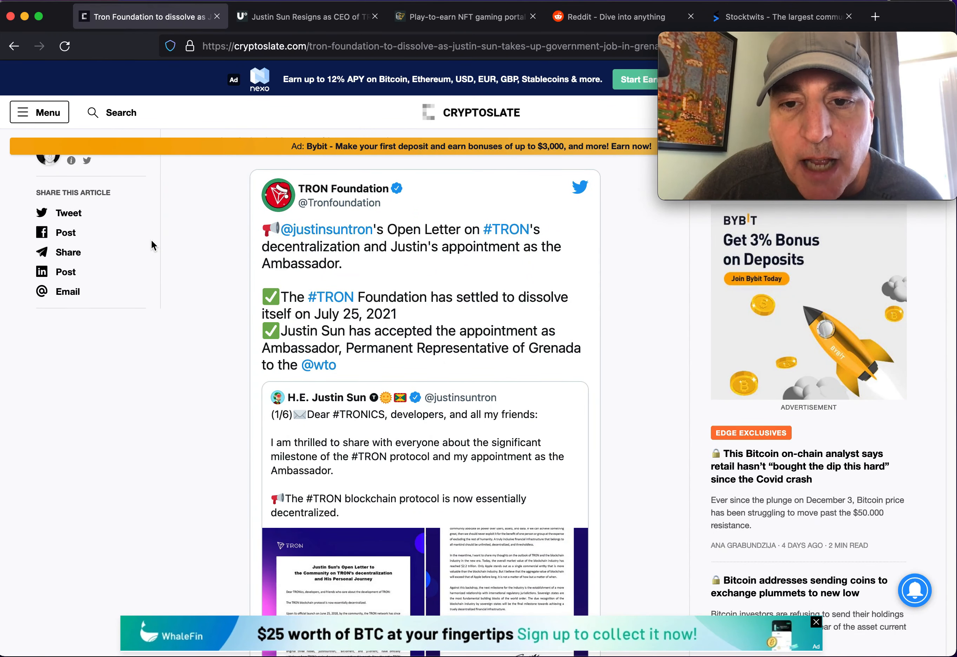
pyautogui.scroll(-3)
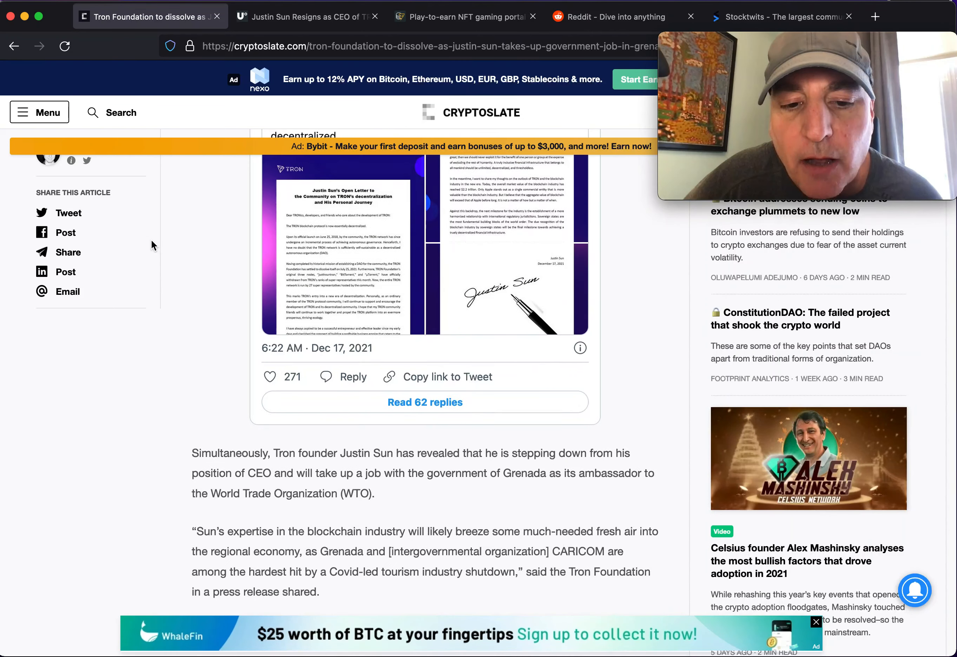
pyautogui.scroll(-3)
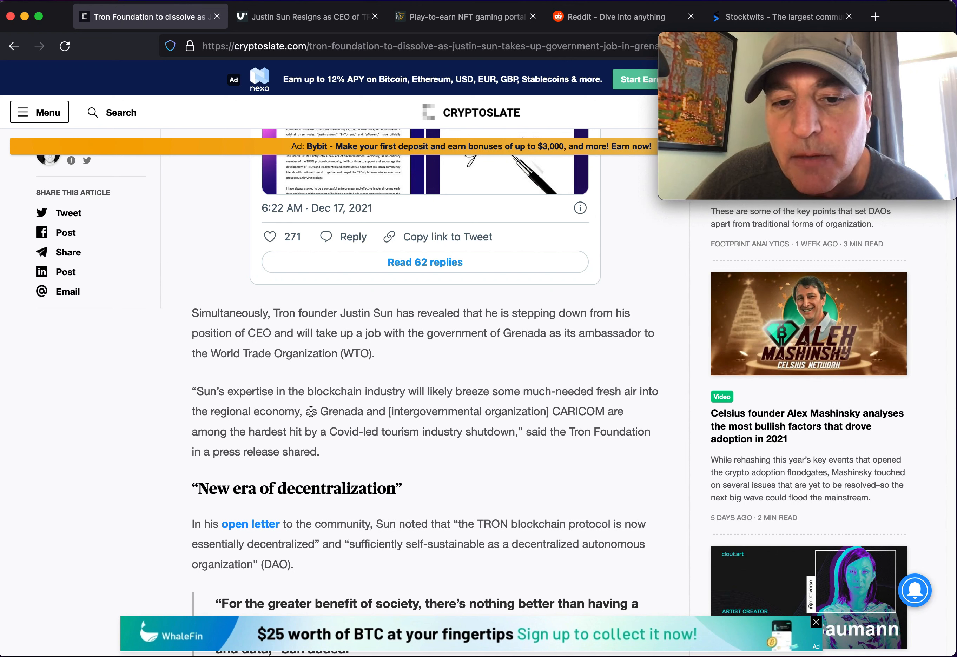
pyautogui.moveTo(410, 436)
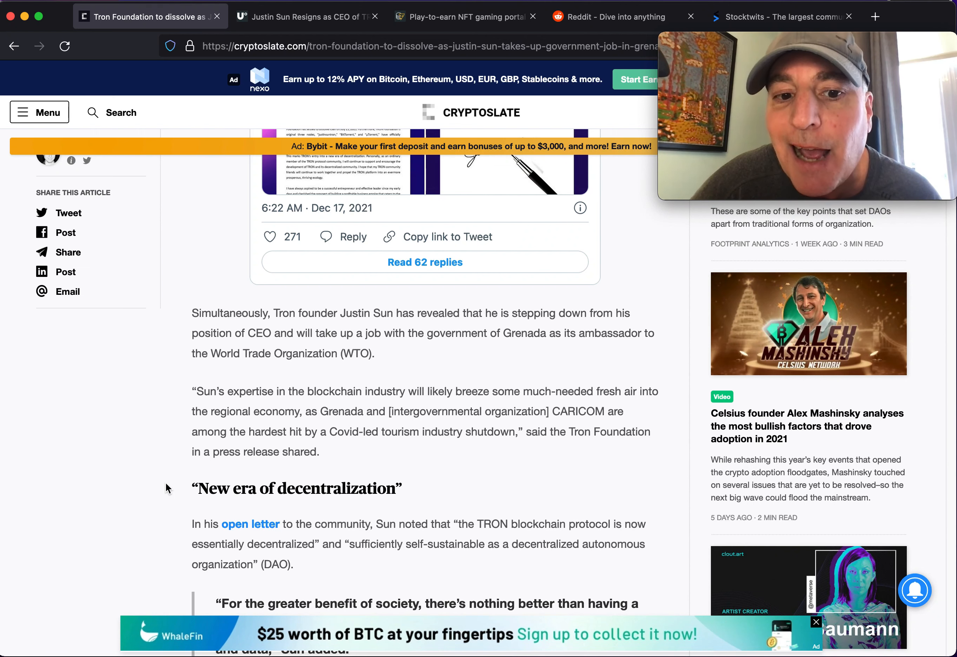
pyautogui.scroll(-3)
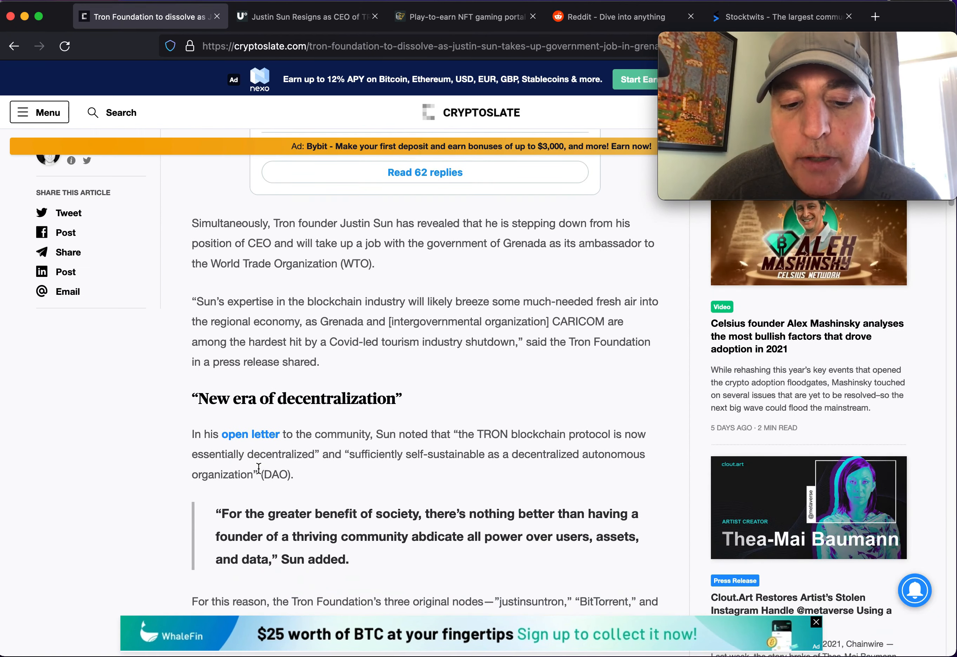
pyautogui.scroll(-3)
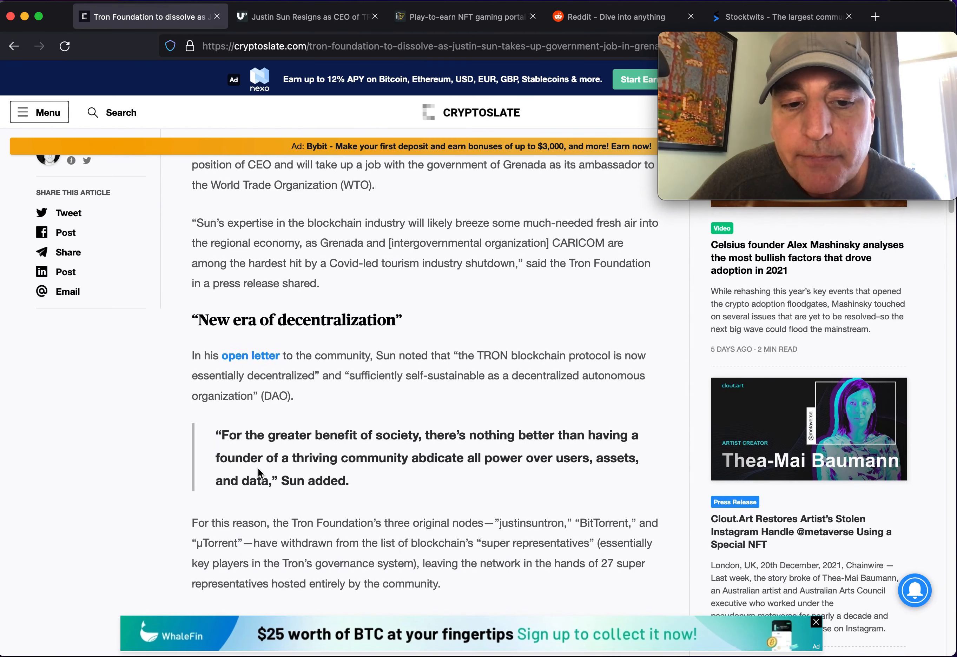
pyautogui.scroll(-3)
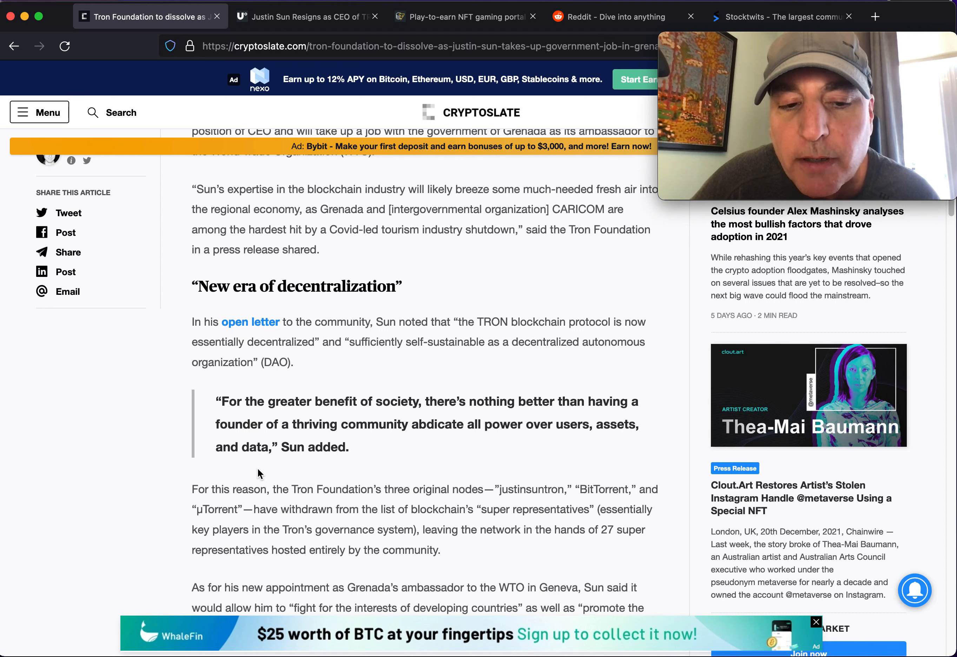
pyautogui.moveTo(293, 511)
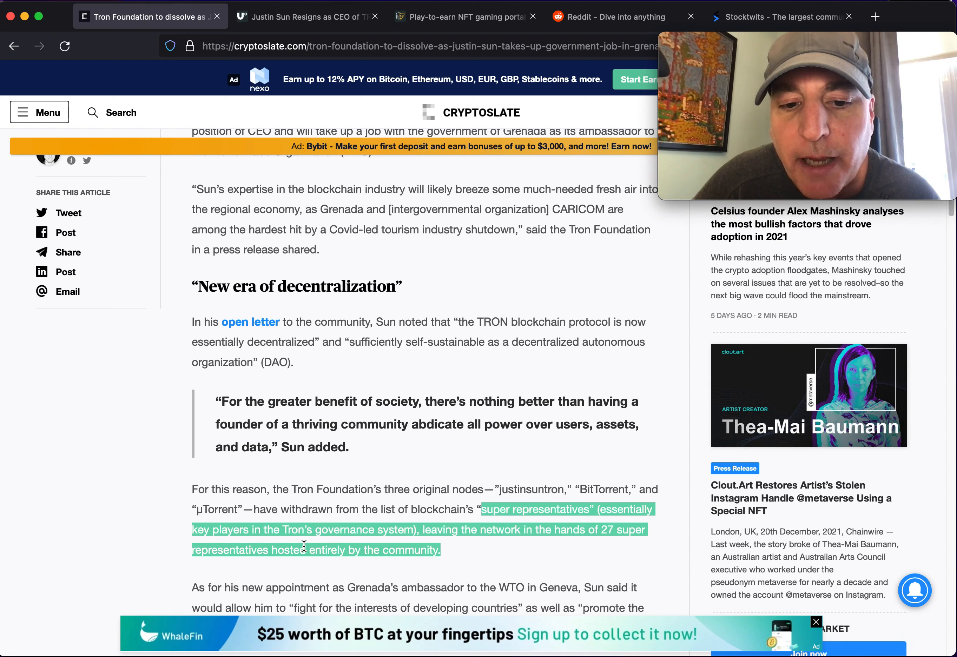
pyautogui.moveTo(471, 548)
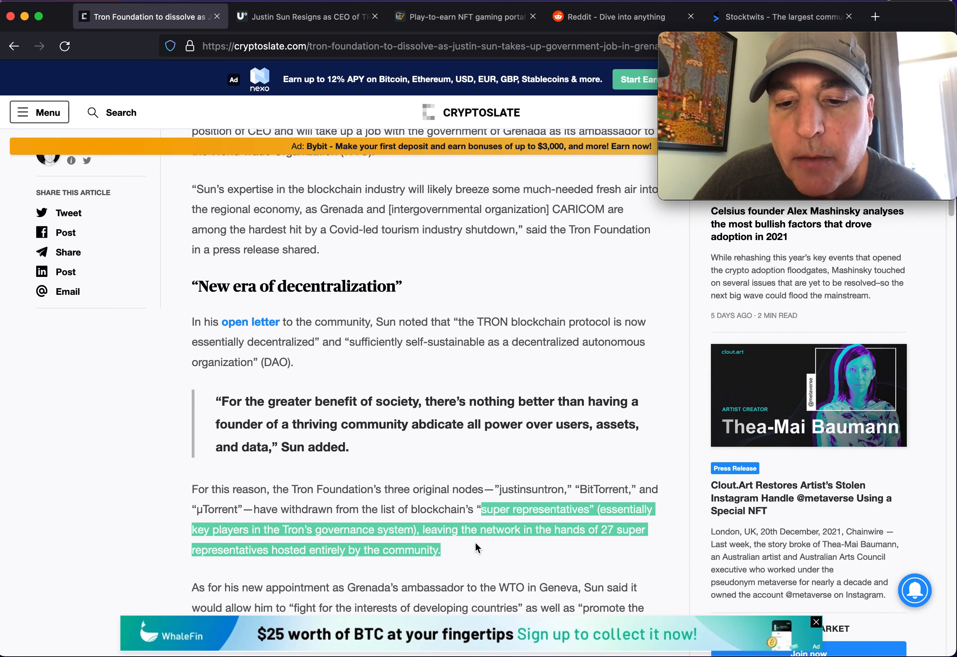
# Scroll down the CryptoSlate article to the paragraph on Sun's Geneva WTO ambassador role
pyautogui.scroll(-3)
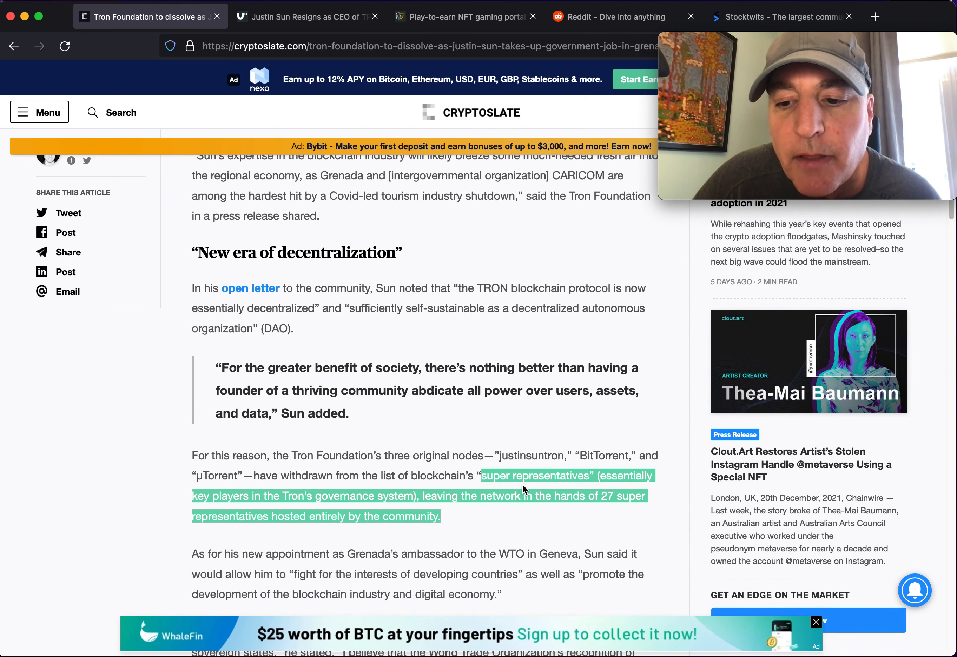
pyautogui.moveTo(431, 499)
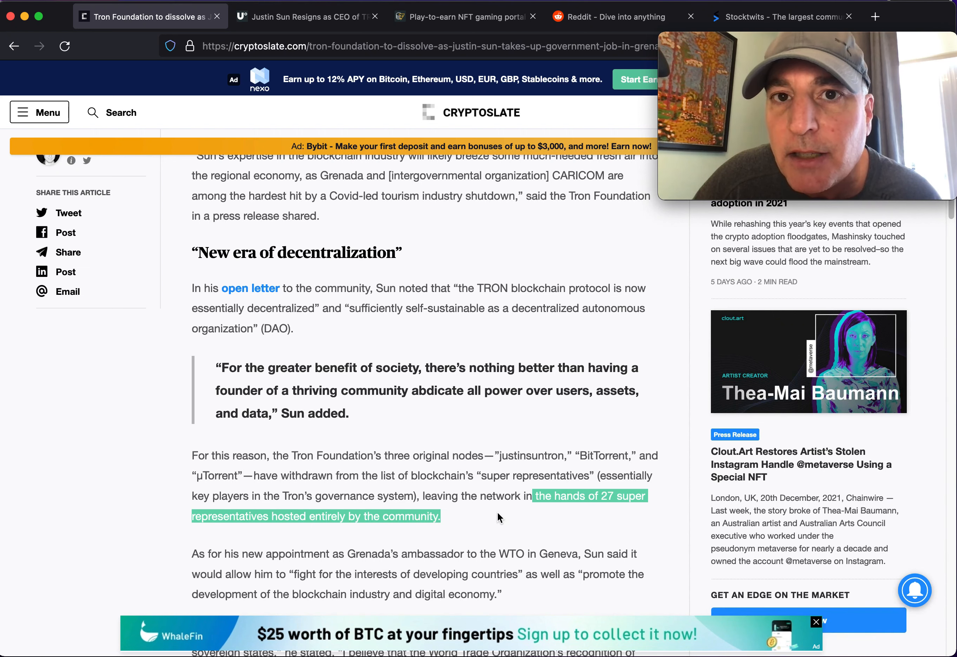
pyautogui.scroll(-3)
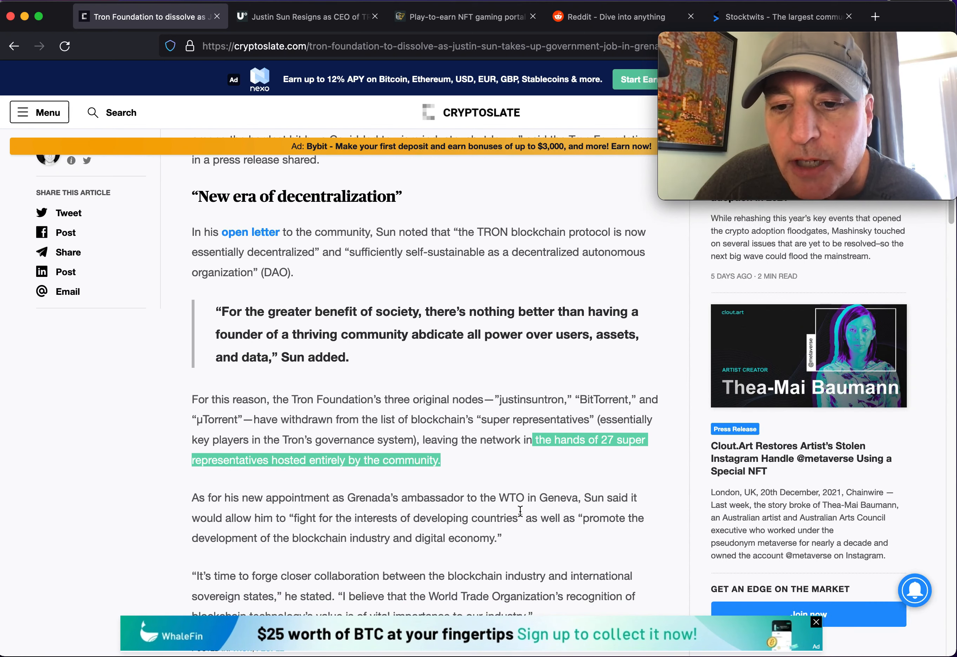
pyautogui.moveTo(418, 532)
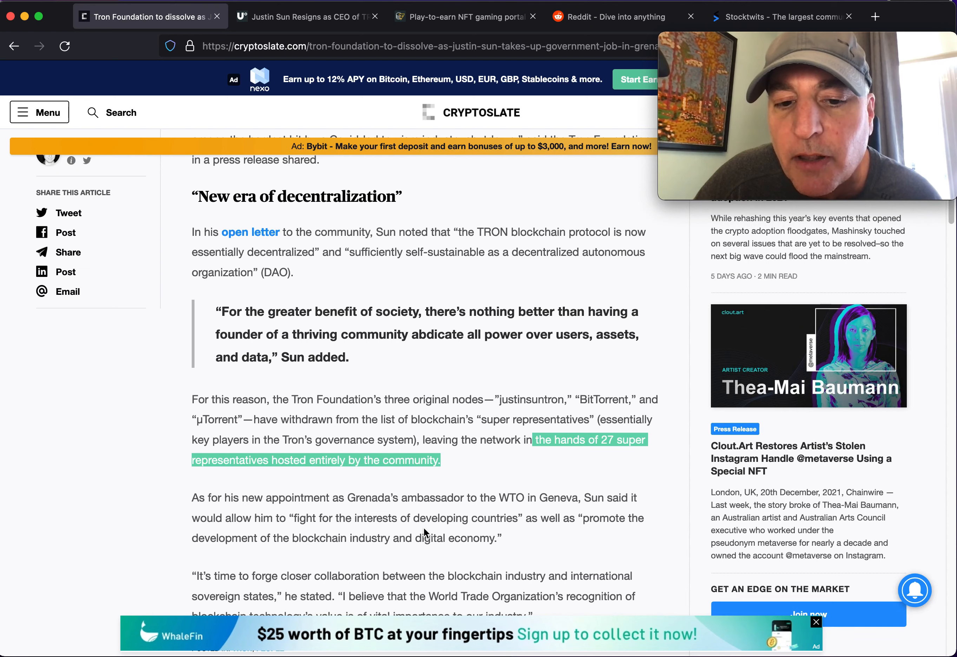
pyautogui.scroll(-3)
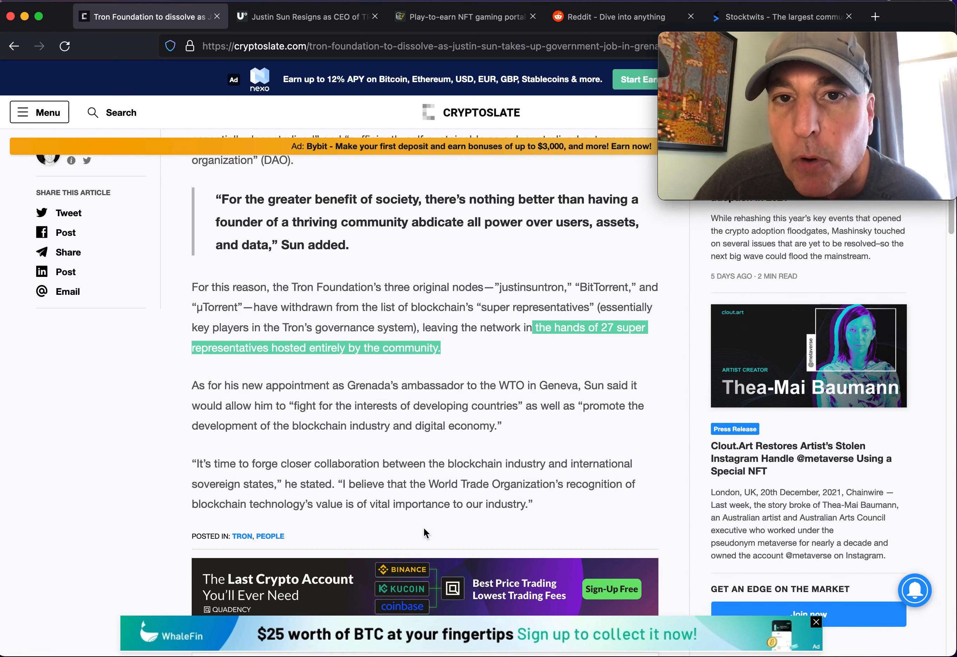
pyautogui.scroll(-3)
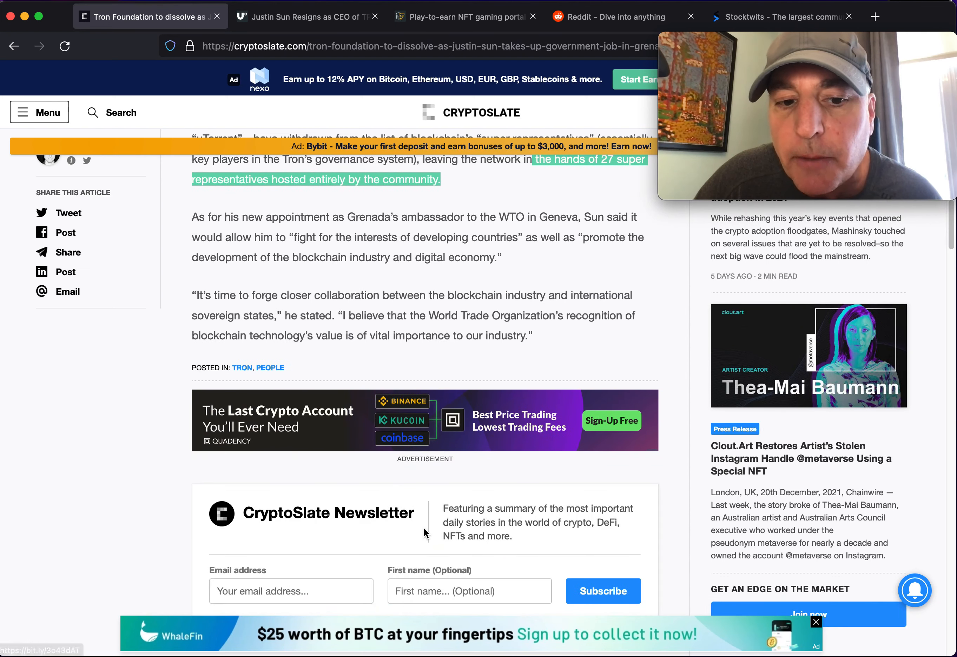
pyautogui.scroll(-3)
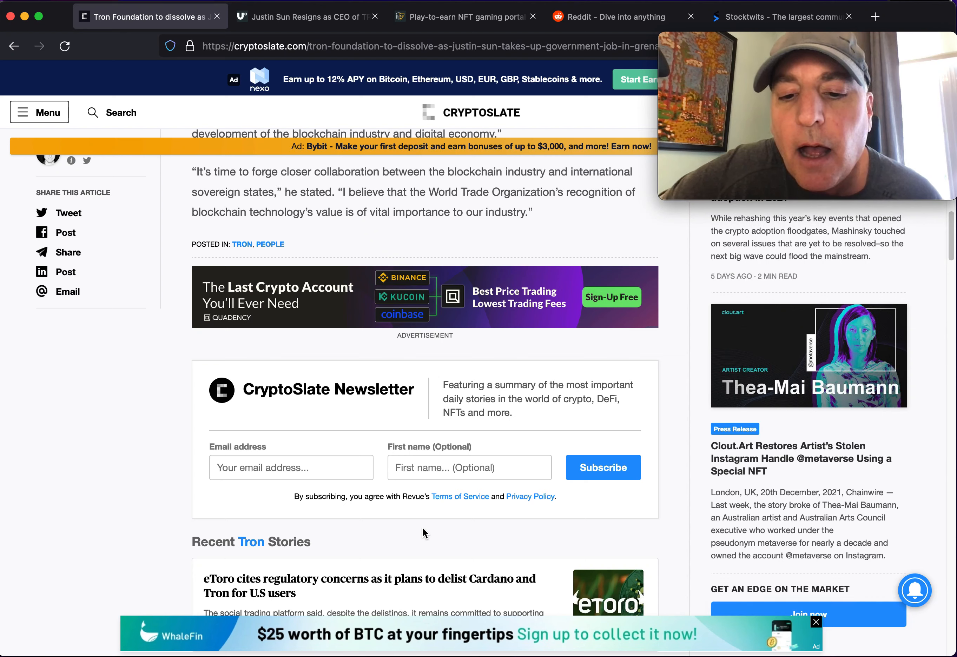